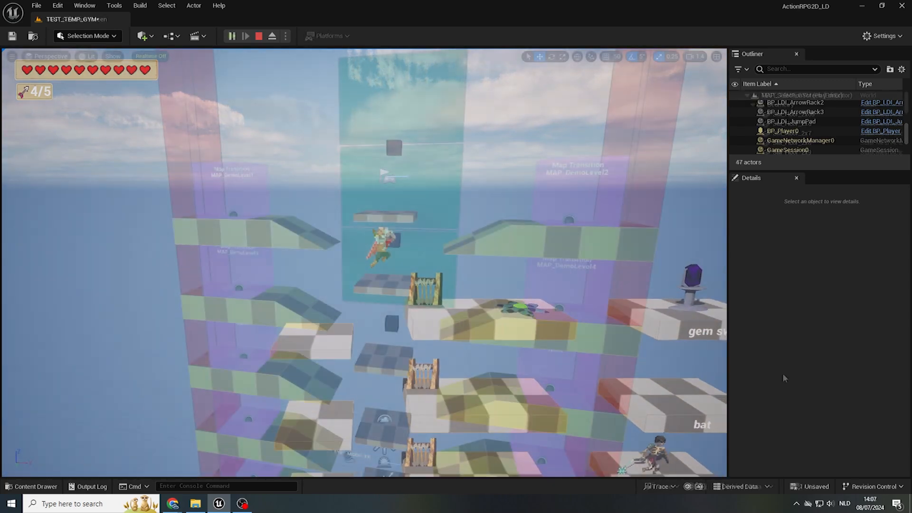
# - Stop the Play In Editor session to resume editing MAP_SelectionScreen
pyautogui.click(259, 36)
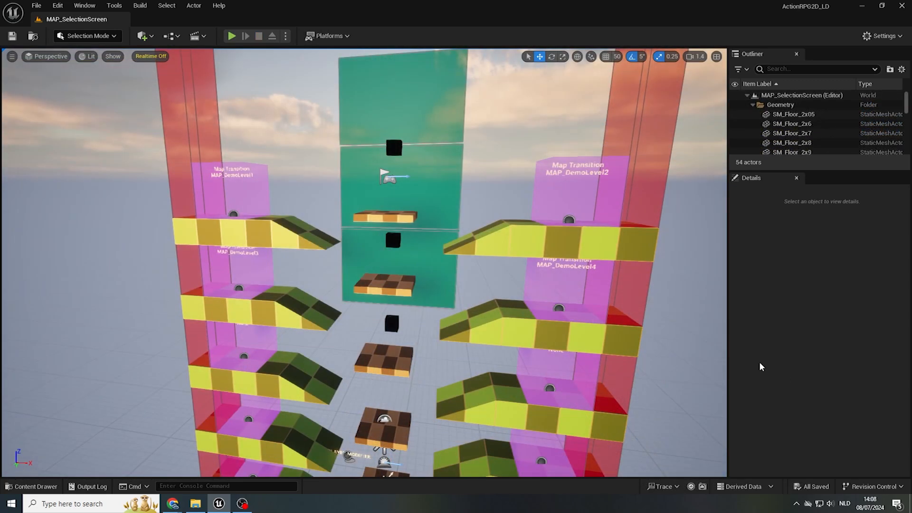
pyautogui.moveTo(612, 330)
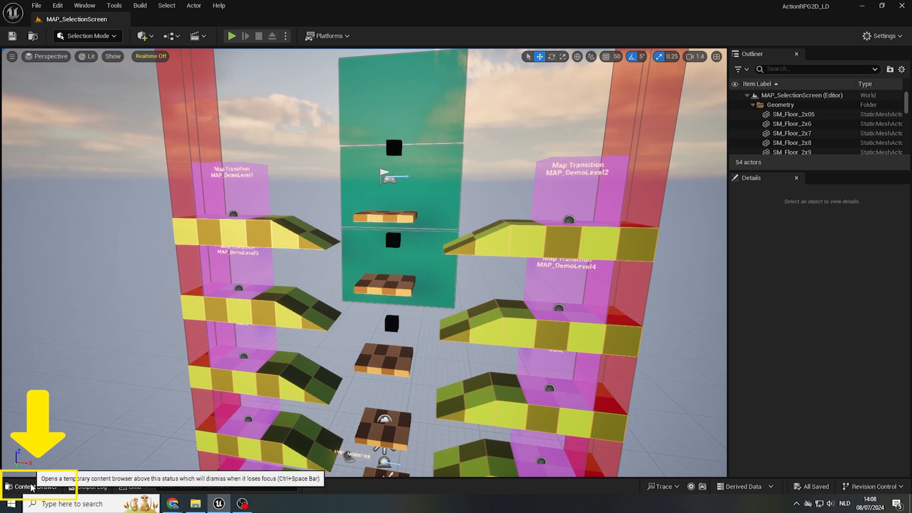
# - Bring up the content drawer on Content/Maps via the status bar and Ctrl+Space
pyautogui.click(32, 487)
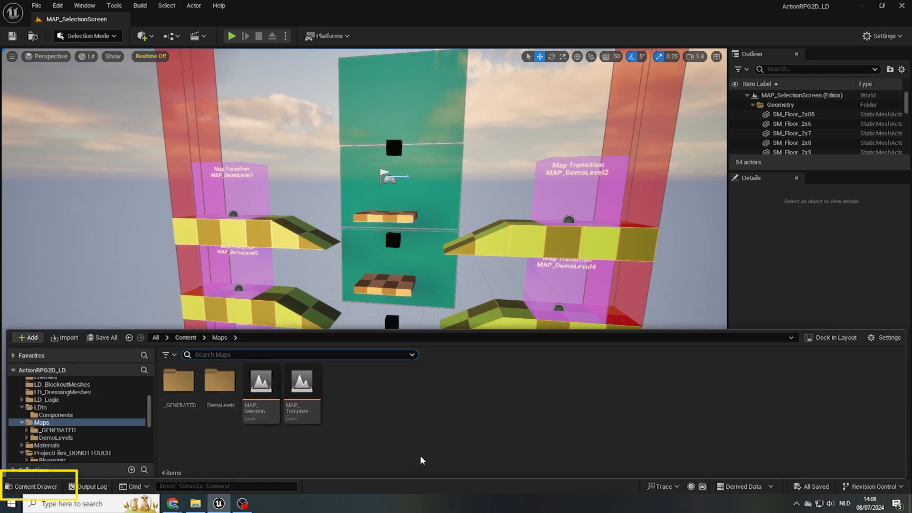
pyautogui.moveTo(416, 448)
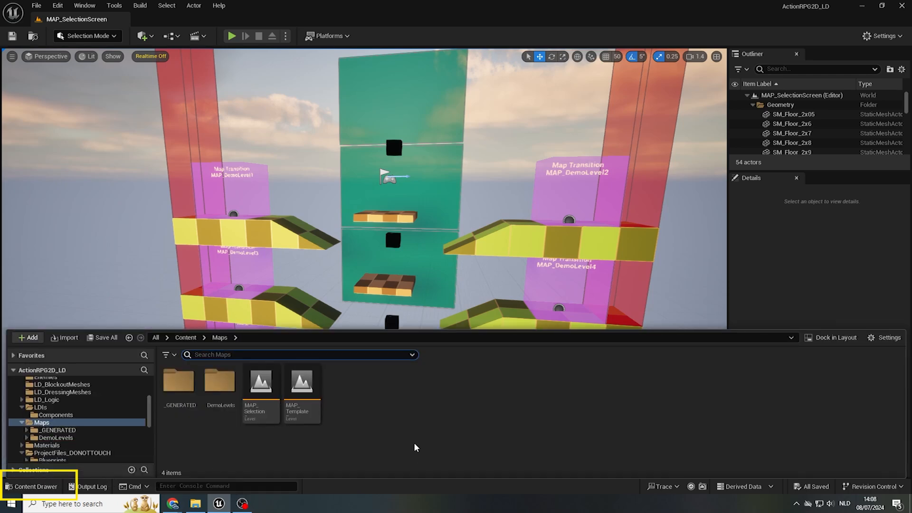
pyautogui.moveTo(33, 488)
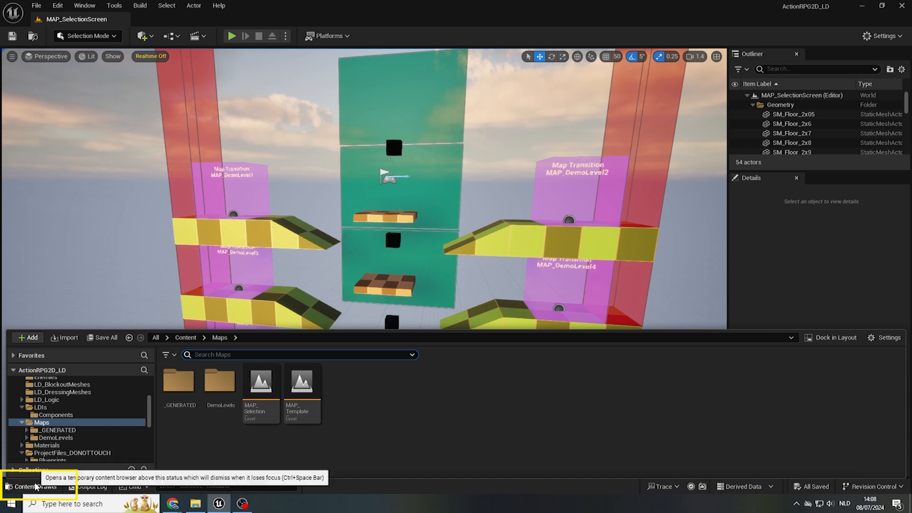
pyautogui.press('ctrl+space')
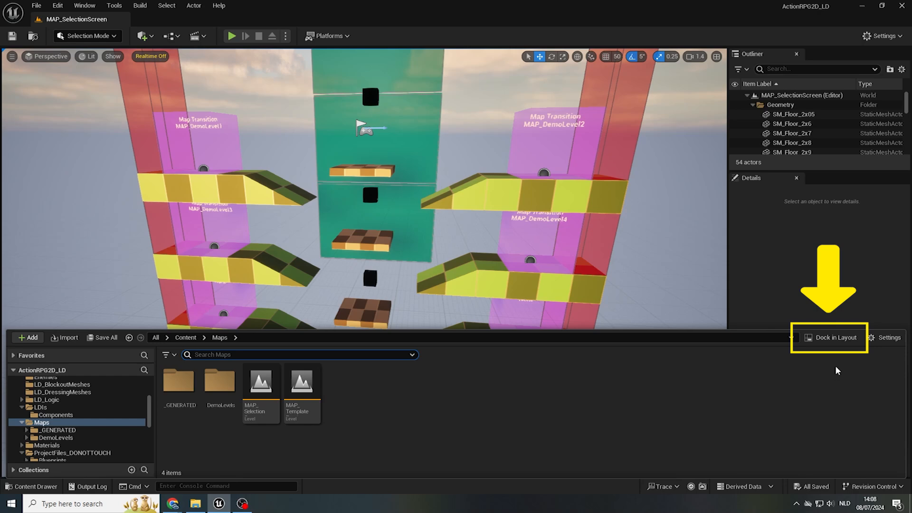
pyautogui.moveTo(834, 337)
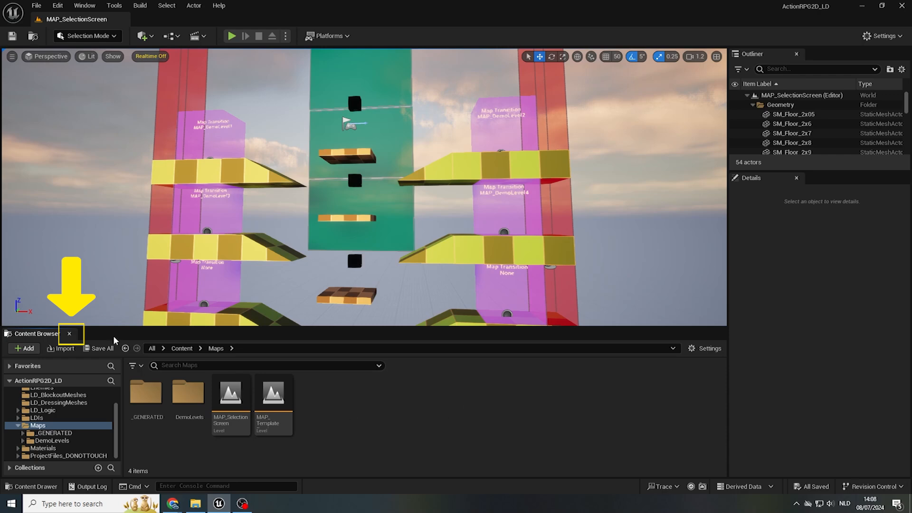
pyautogui.moveTo(69, 334)
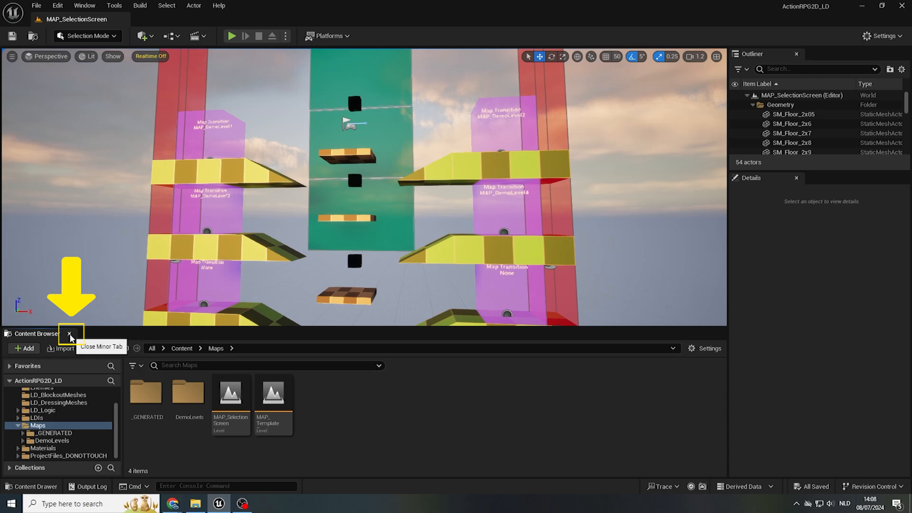
# - Close the docked content browser and load the Default Editor Layout from the Window menu
pyautogui.click(69, 334)
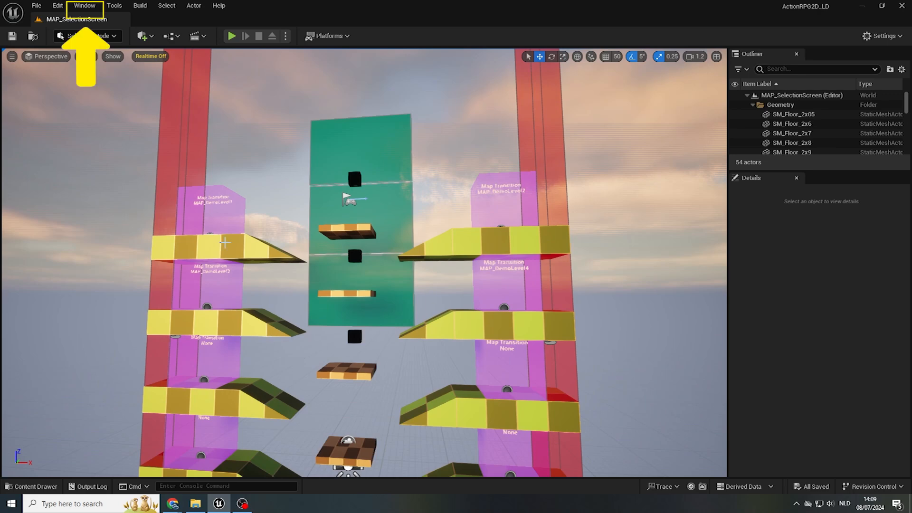
pyautogui.click(84, 5)
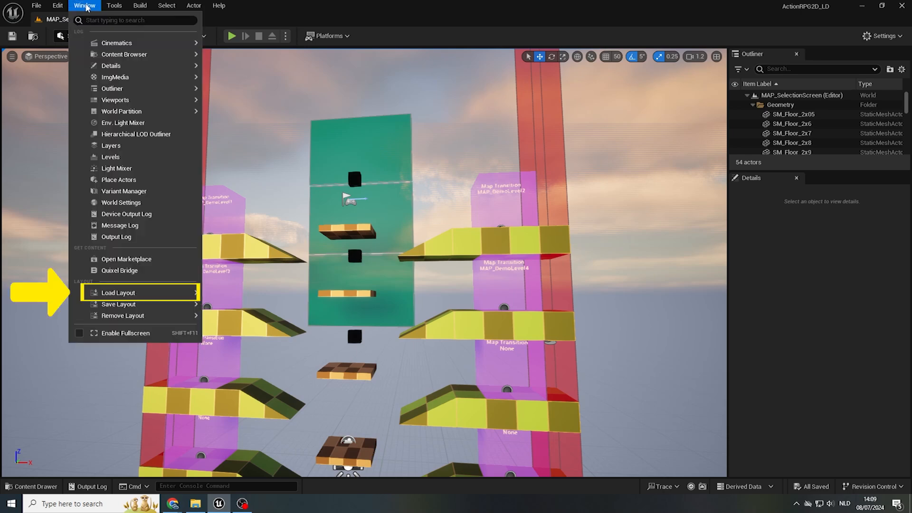
pyautogui.moveTo(118, 293)
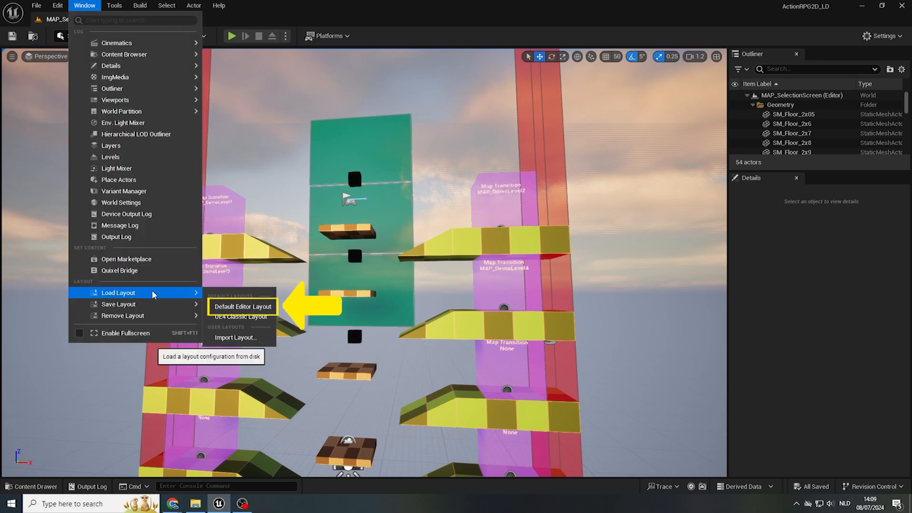
pyautogui.moveTo(243, 306)
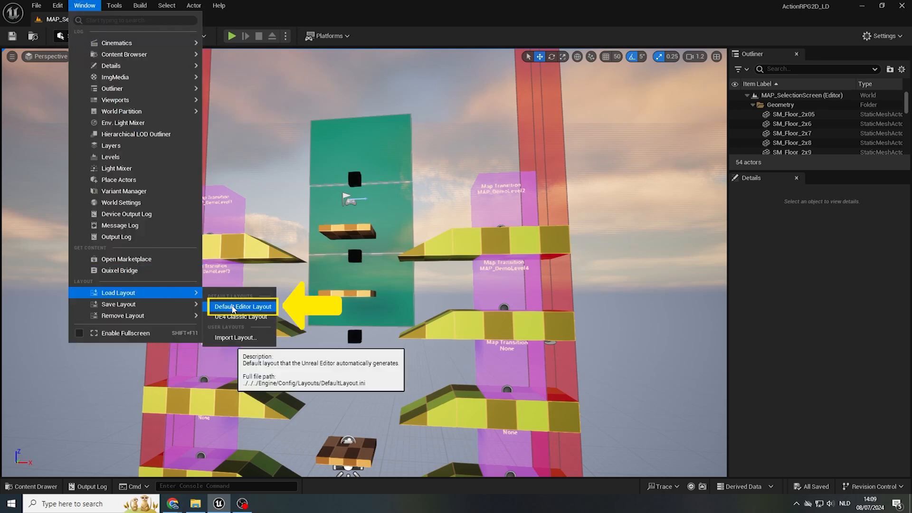
pyautogui.click(242, 307)
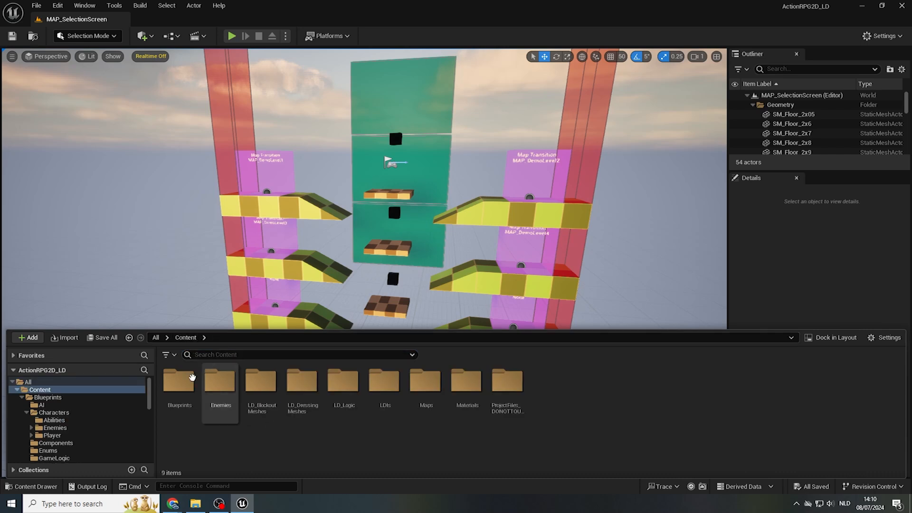
# - Enter the Maps folder and select the MAP_TemplateEmpty level asset
pyautogui.click(425, 381)
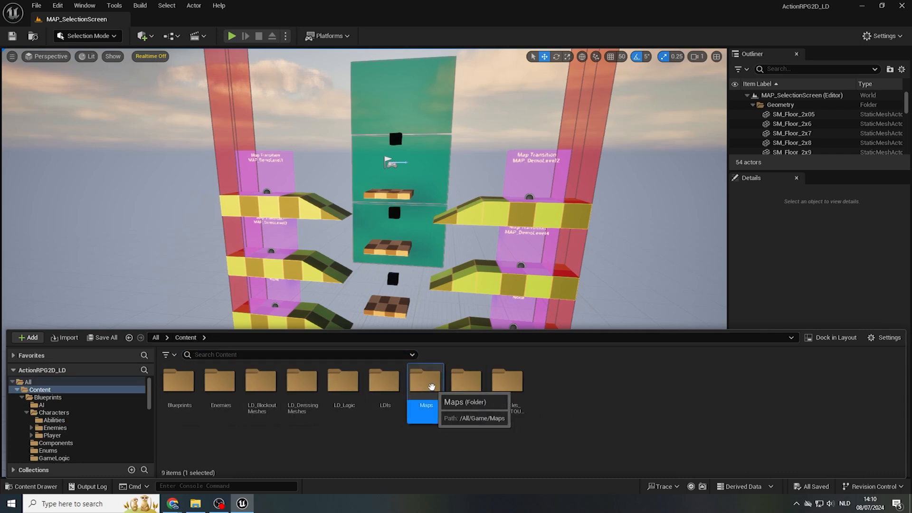
pyautogui.doubleClick(425, 380)
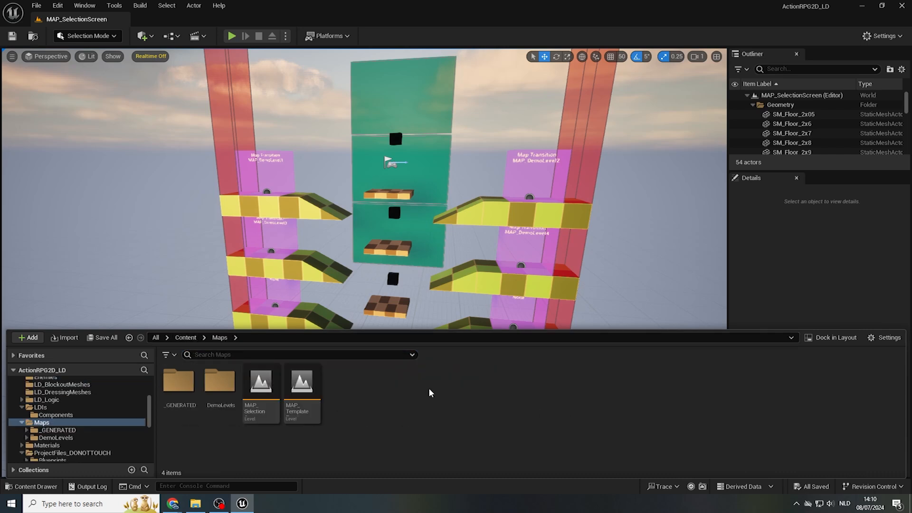
pyautogui.moveTo(301, 382)
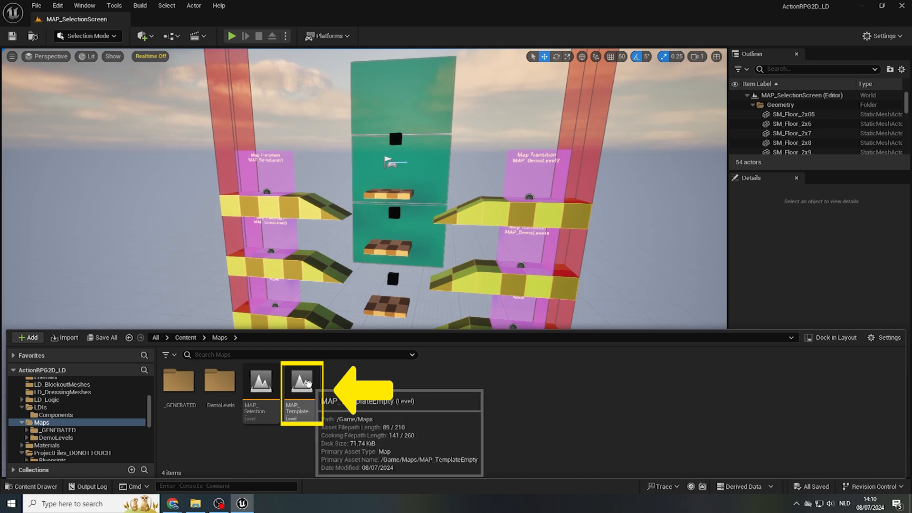
pyautogui.click(301, 384)
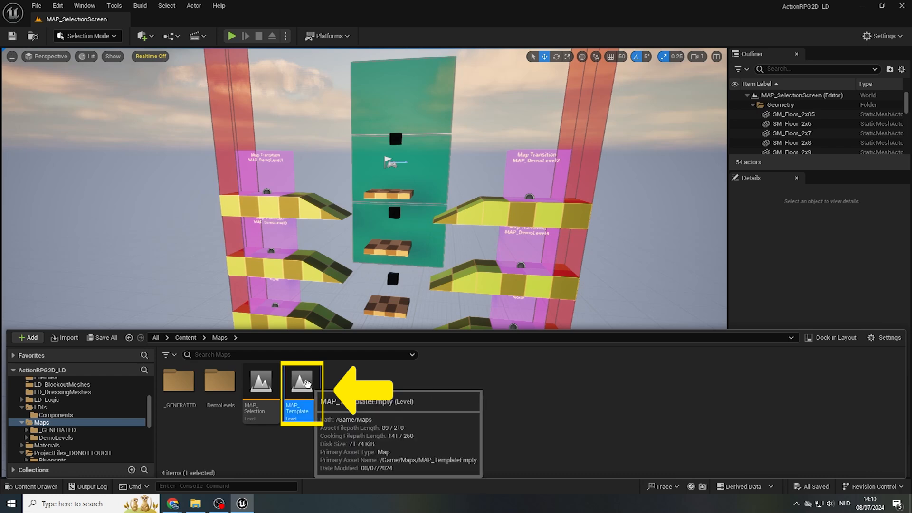
# - Duplicate MAP_TemplateEmpty as MAP_Gym_3C and bring up the new level's context menu
pyautogui.rightClick(299, 387)
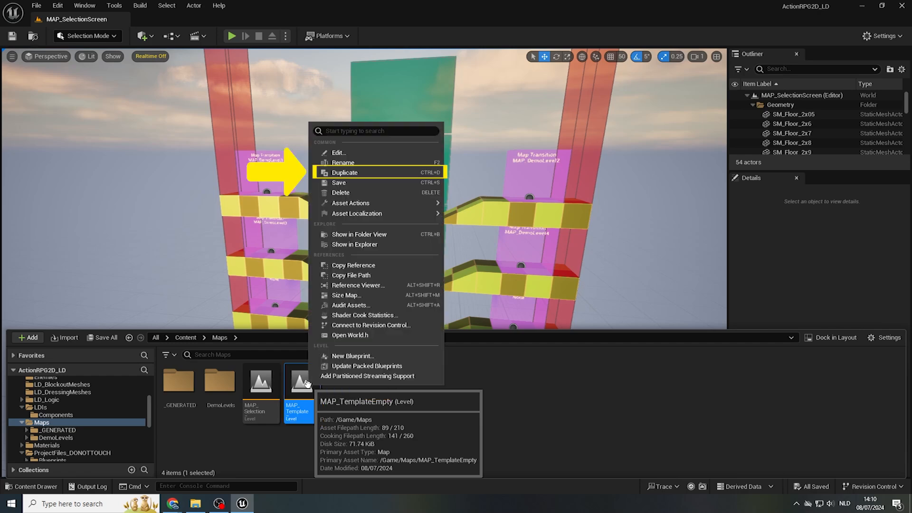
pyautogui.click(344, 172)
pyautogui.write('M')
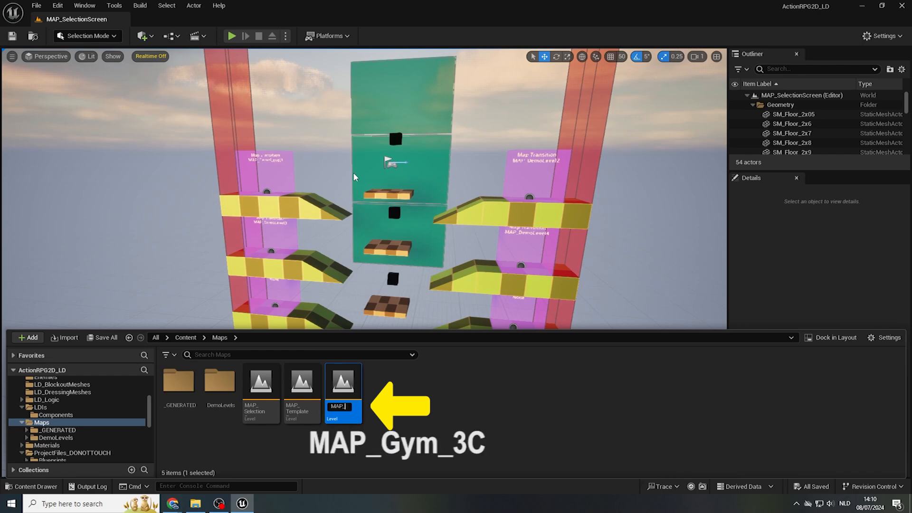
pyautogui.write('AP_Gym_3C')
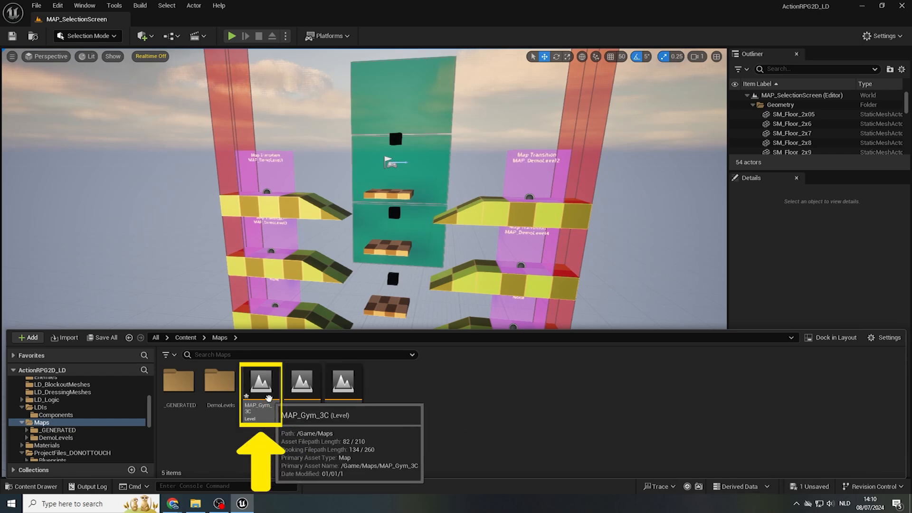
pyautogui.rightClick(260, 382)
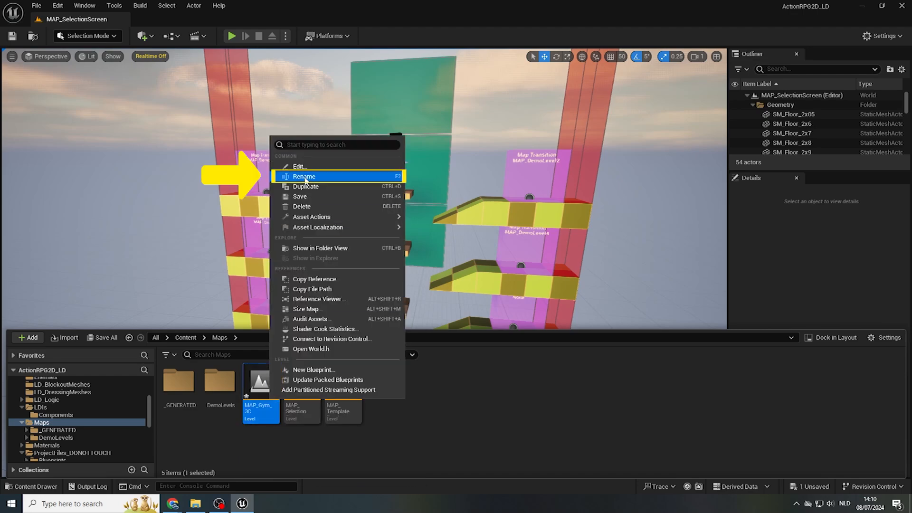